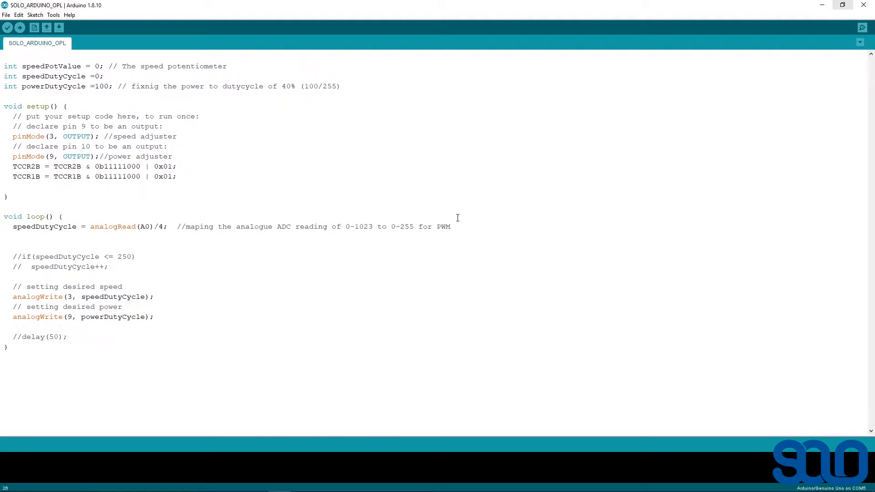
mouse_move(297, 220)
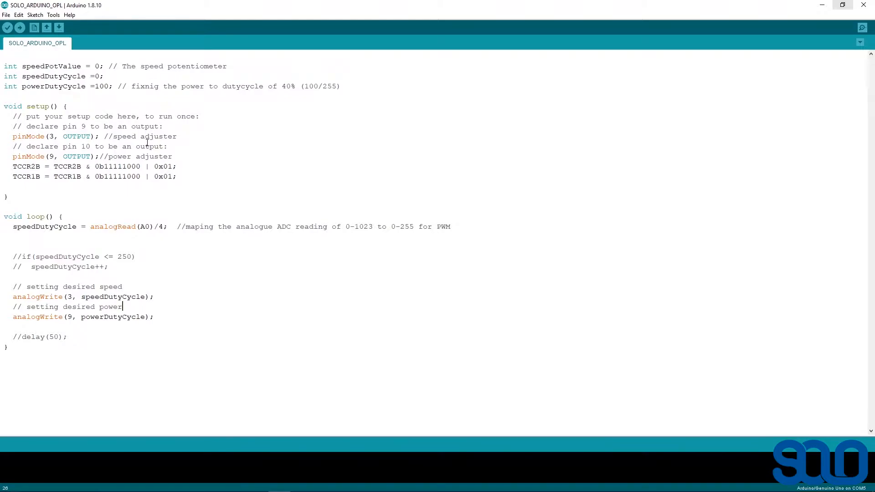
mouse_move(218, 300)
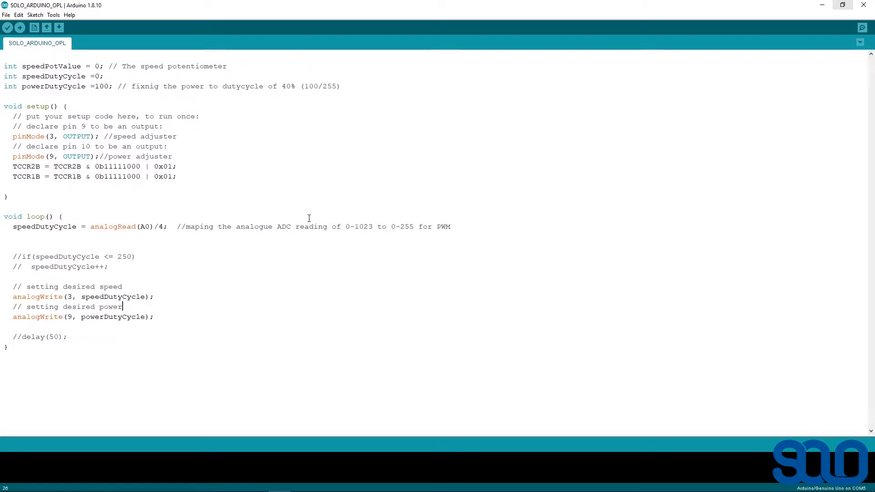
mouse_move(379, 221)
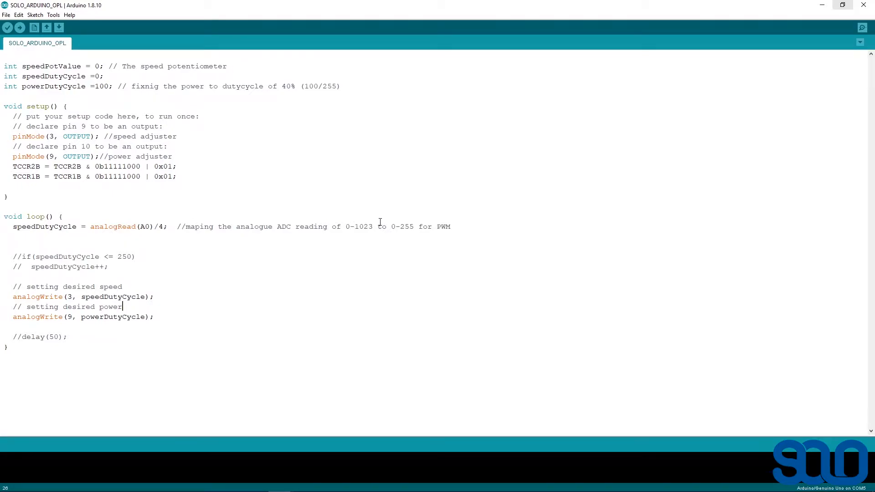
mouse_move(375, 203)
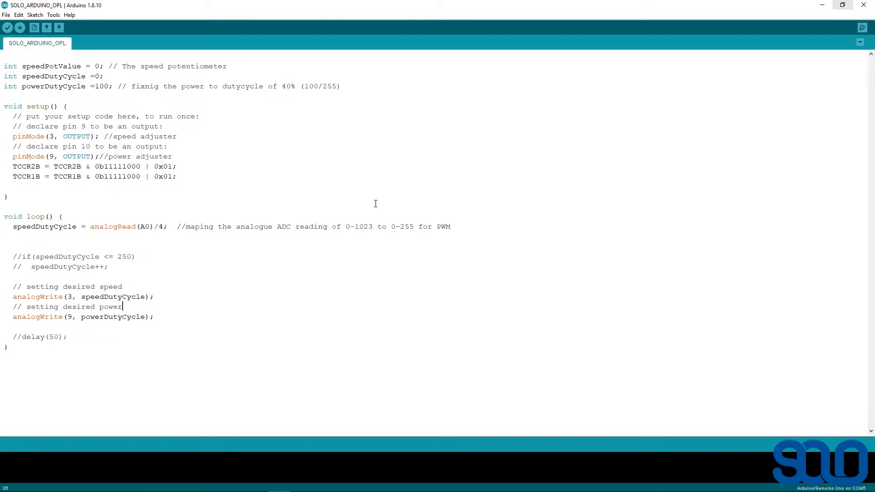
mouse_move(354, 228)
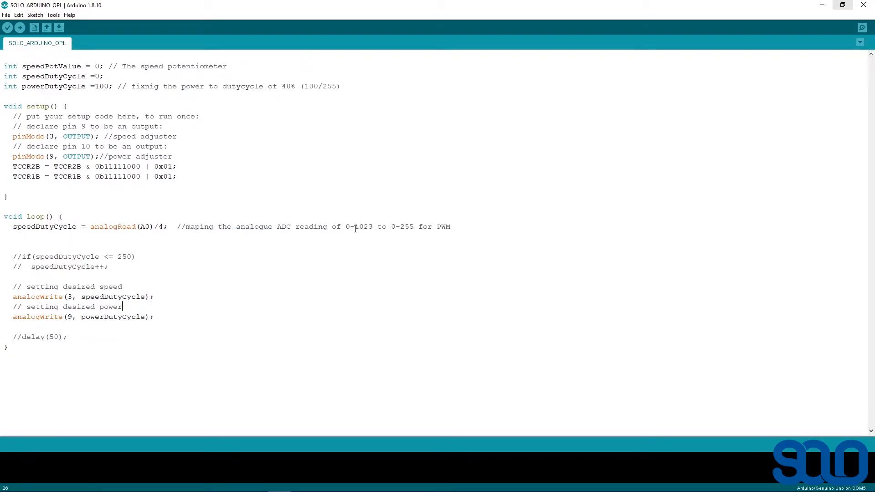
mouse_move(362, 235)
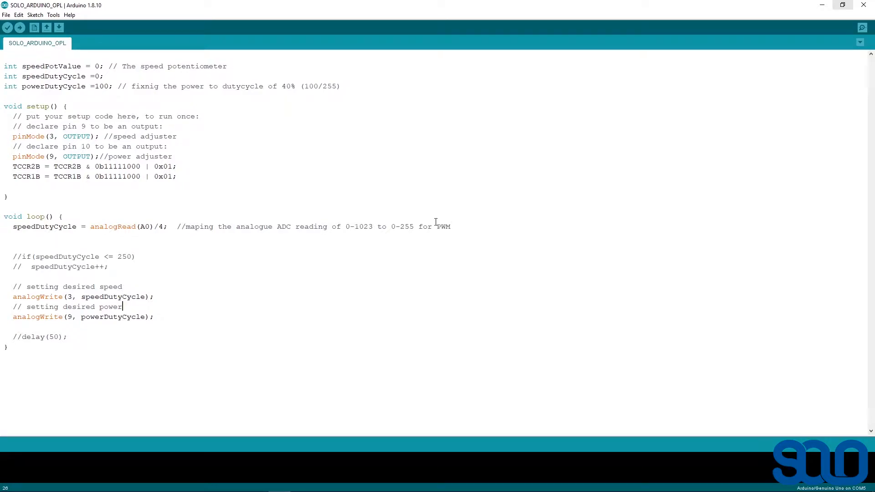
mouse_move(446, 238)
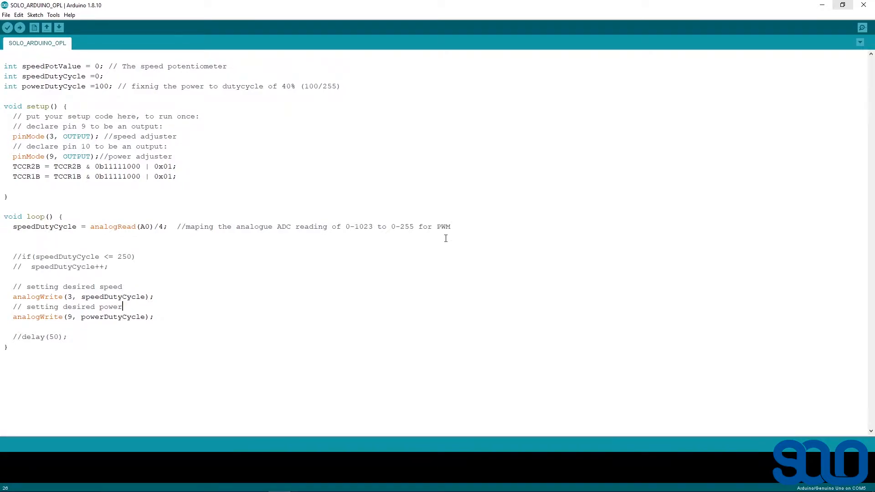
mouse_move(407, 224)
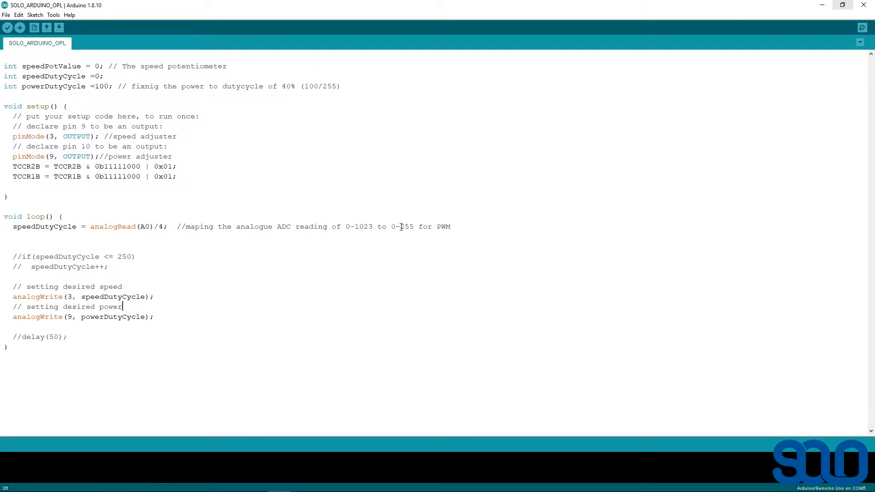
mouse_move(331, 171)
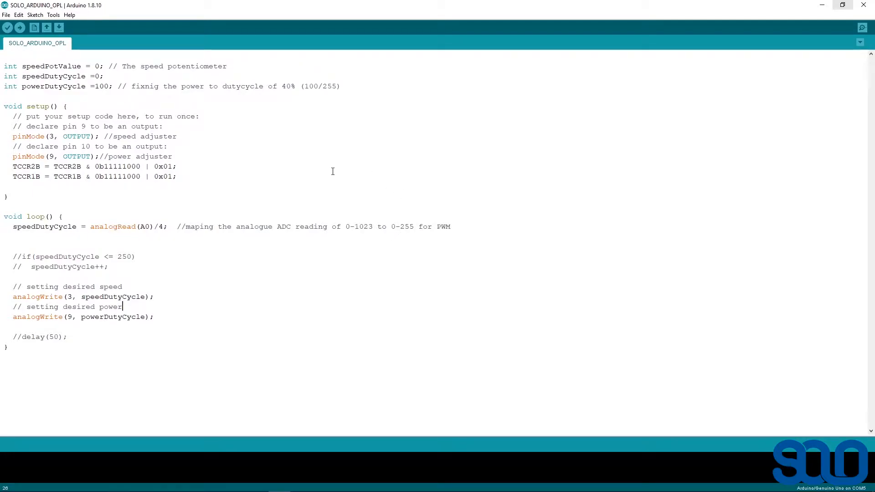
mouse_move(436, 227)
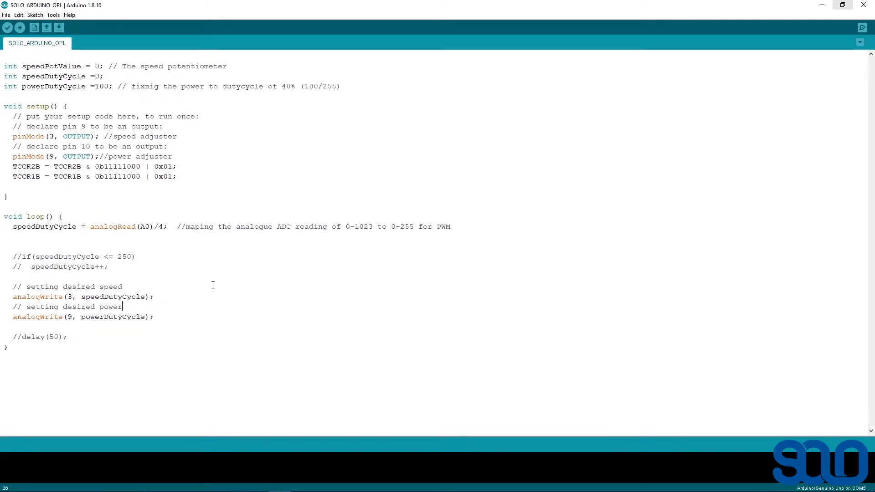
mouse_move(179, 280)
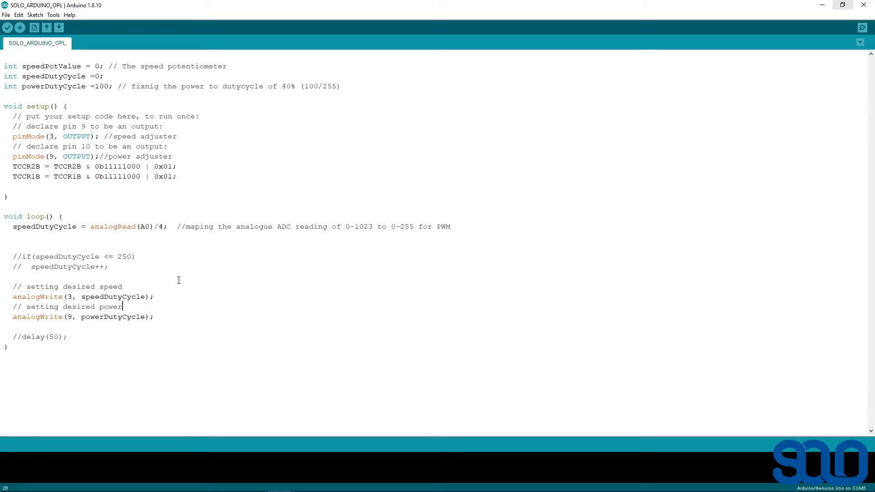